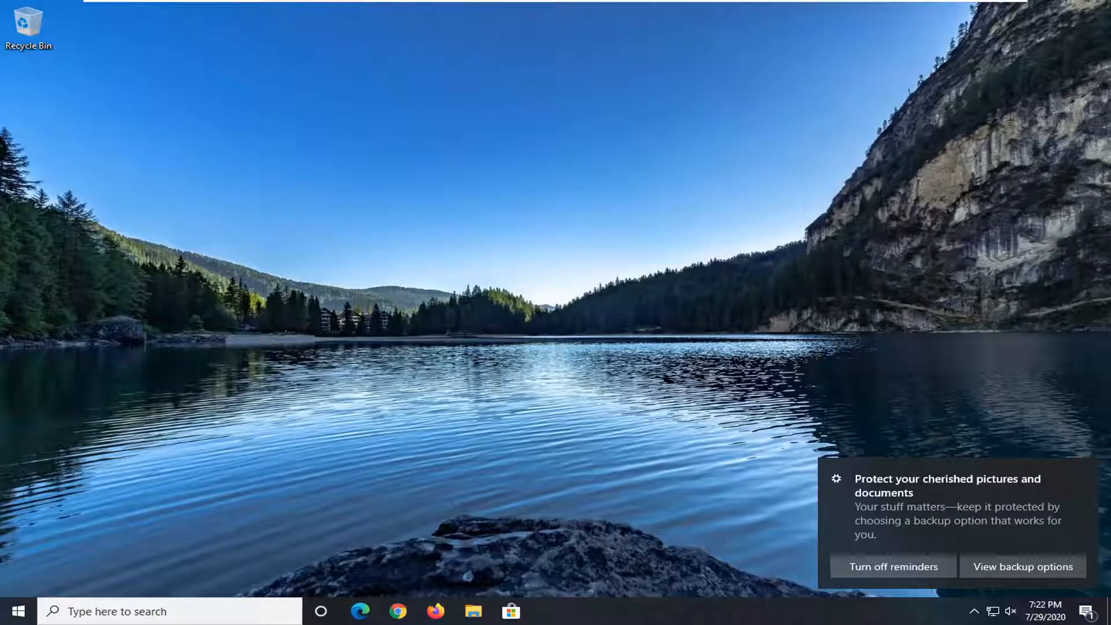
mouse_move(534, 291)
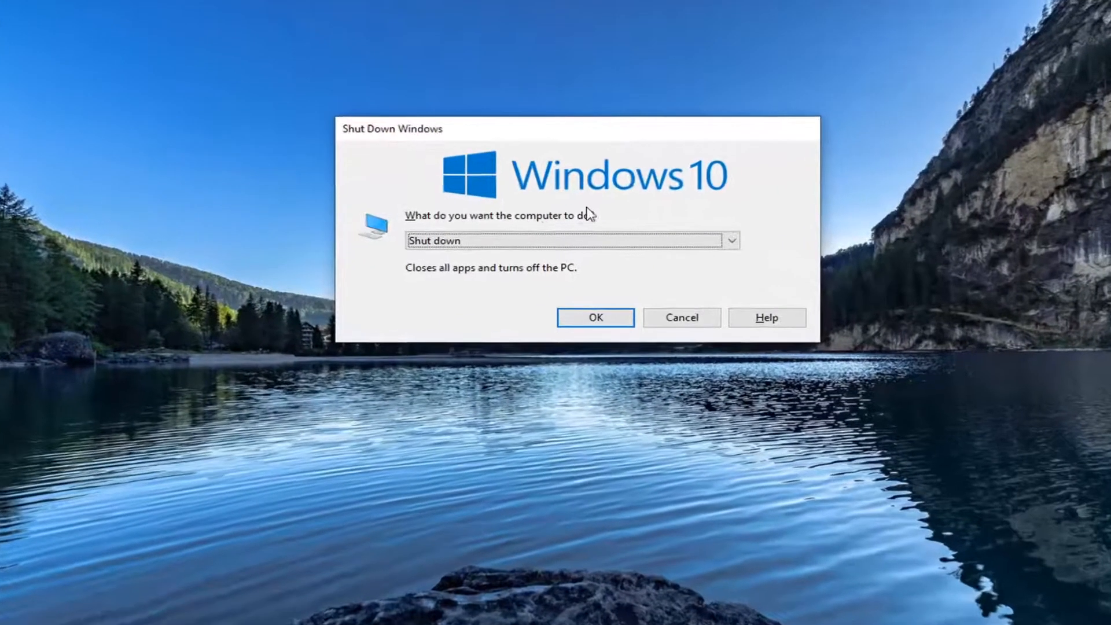
click(732, 240)
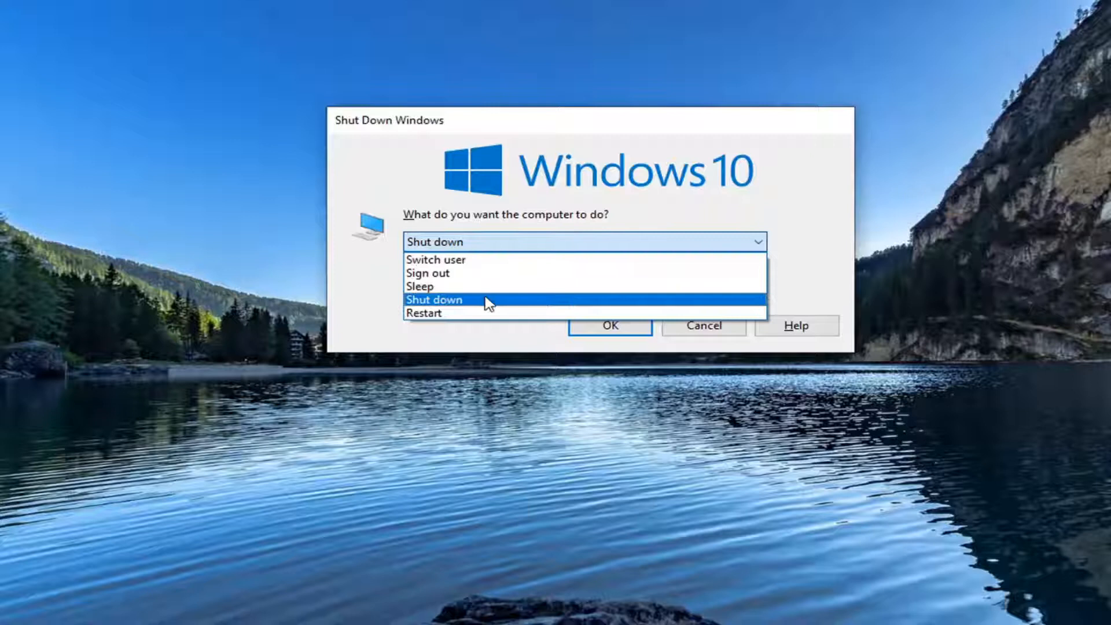
mouse_move(444, 313)
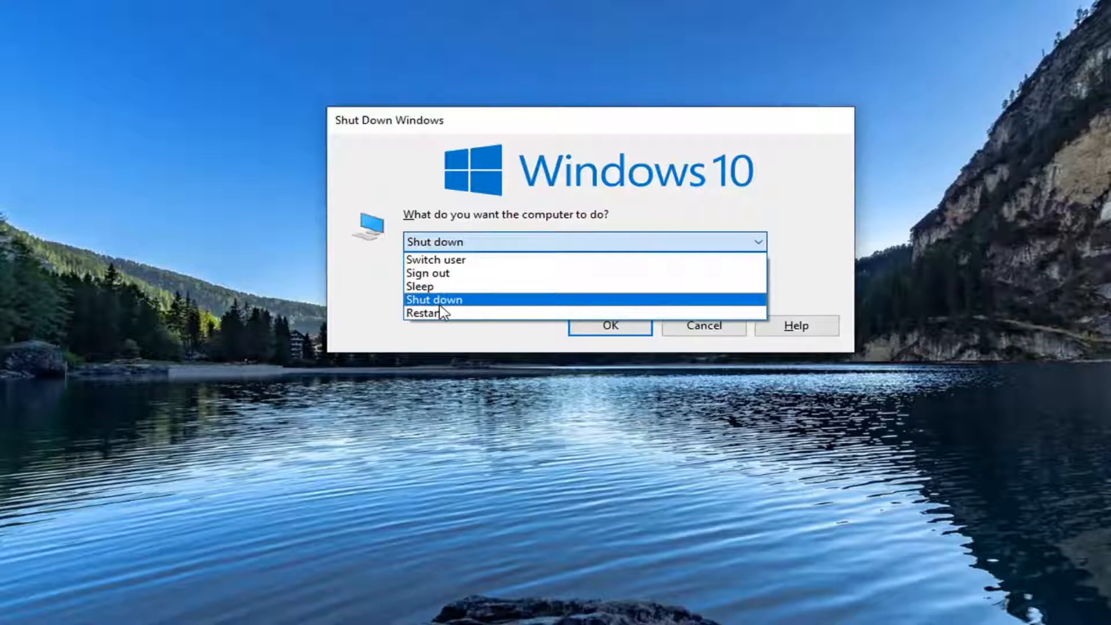
click(434, 300)
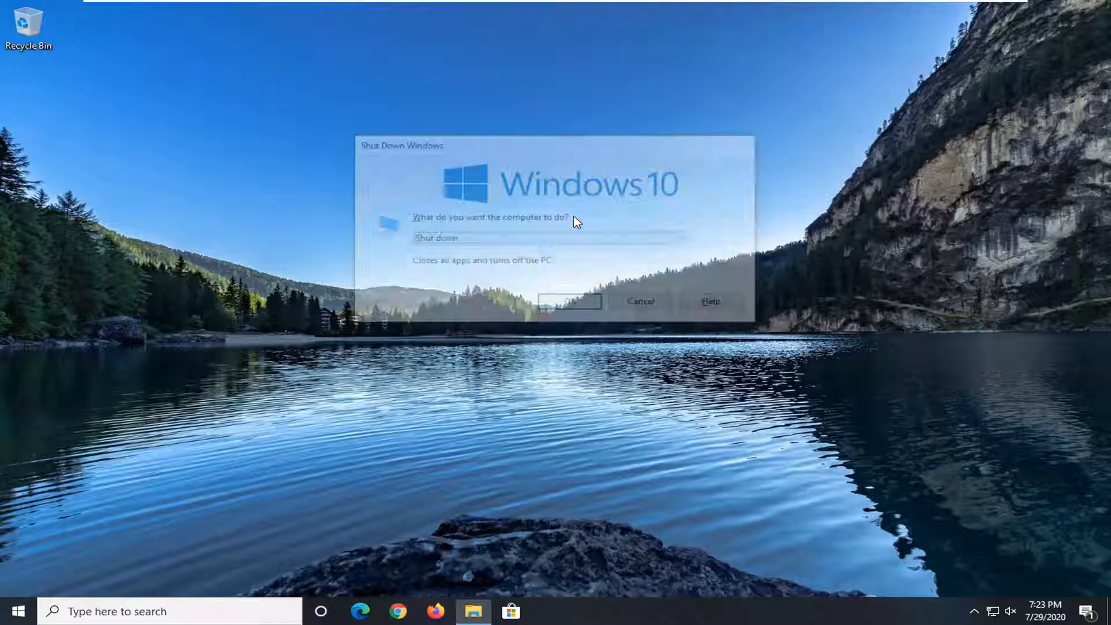
click(549, 238)
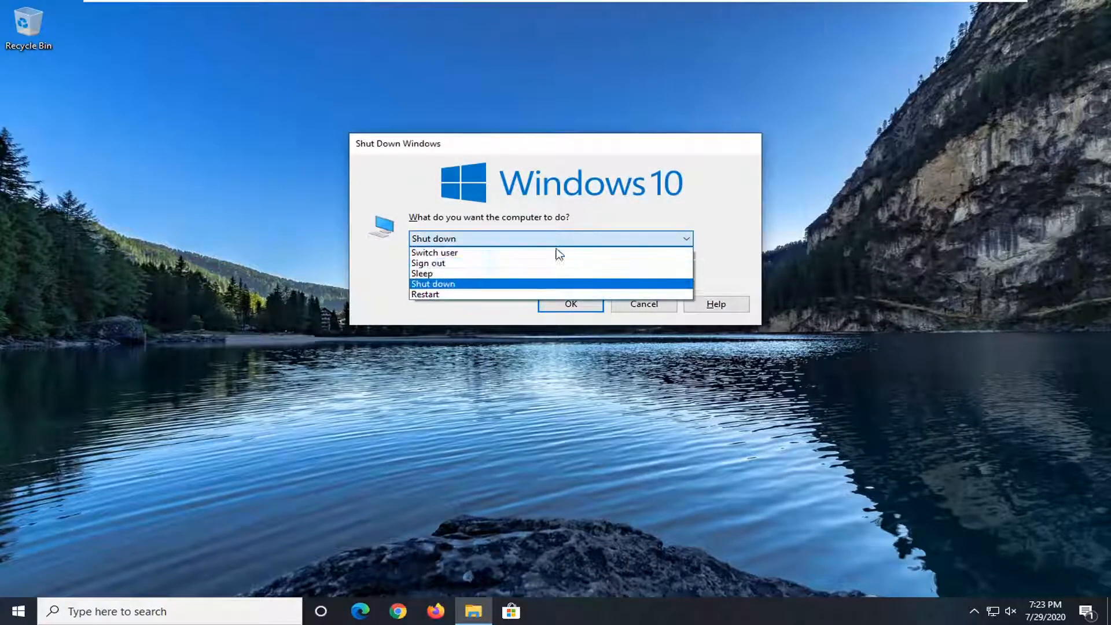
click(433, 283)
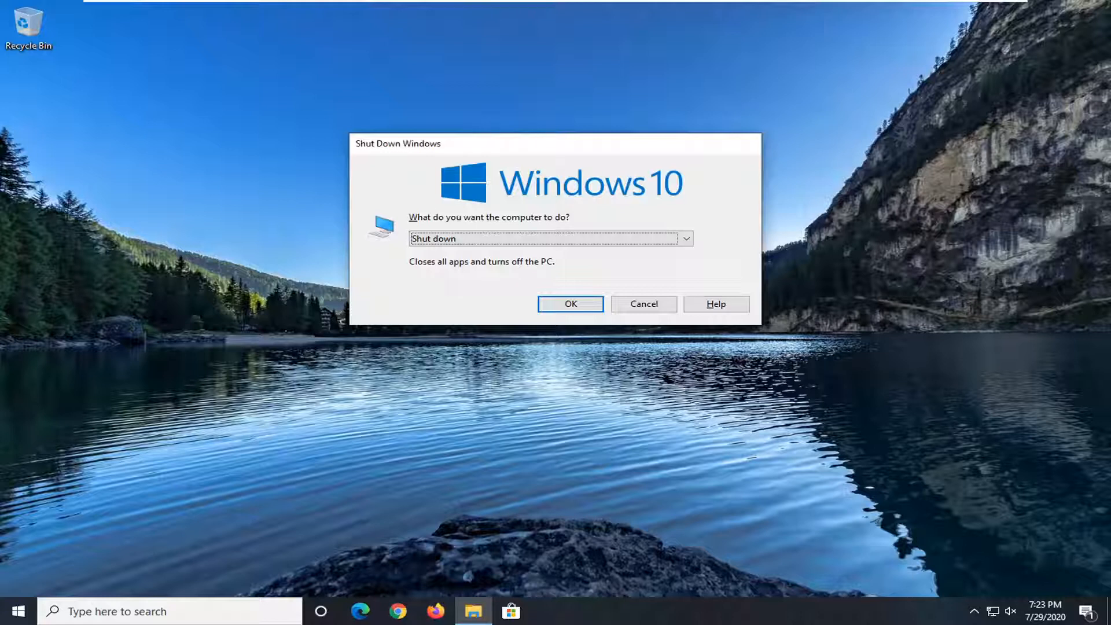
mouse_move(381, 309)
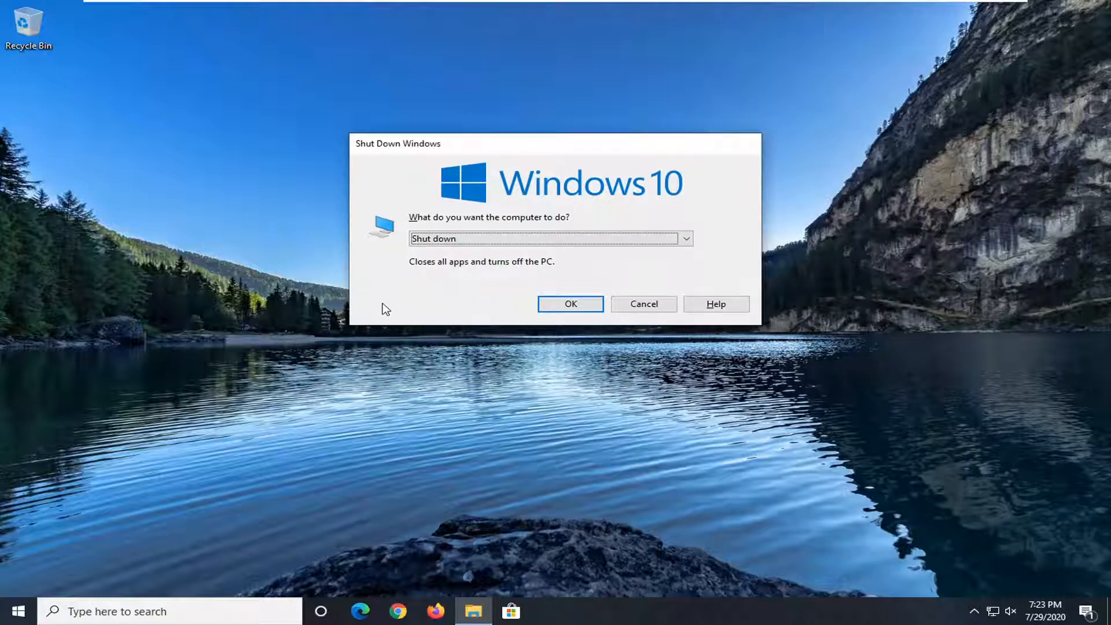
mouse_move(554, 236)
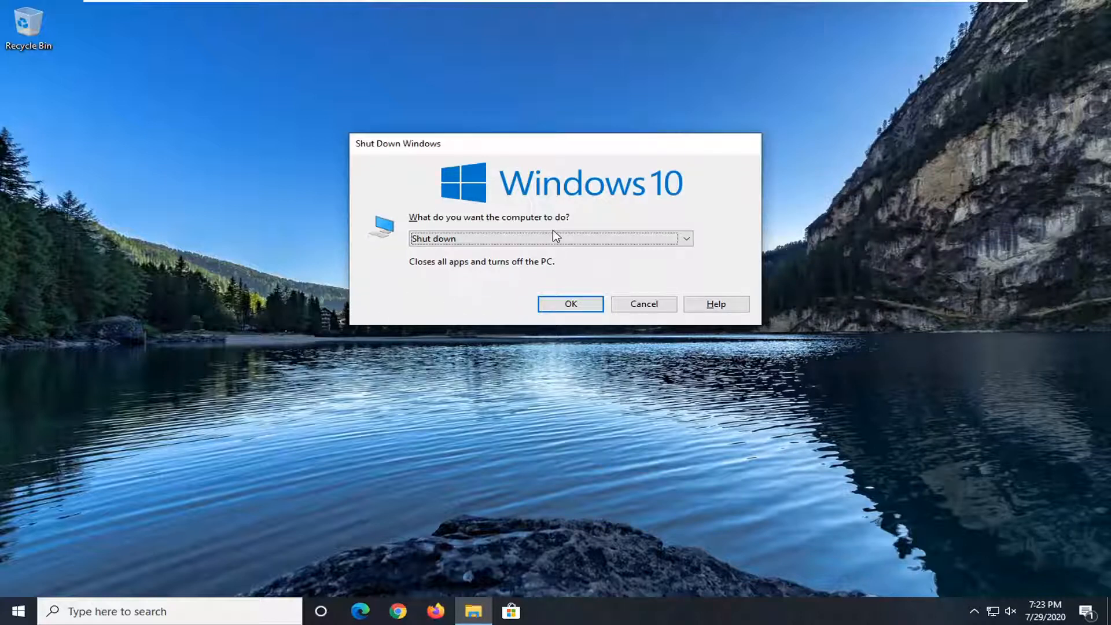
mouse_move(572, 239)
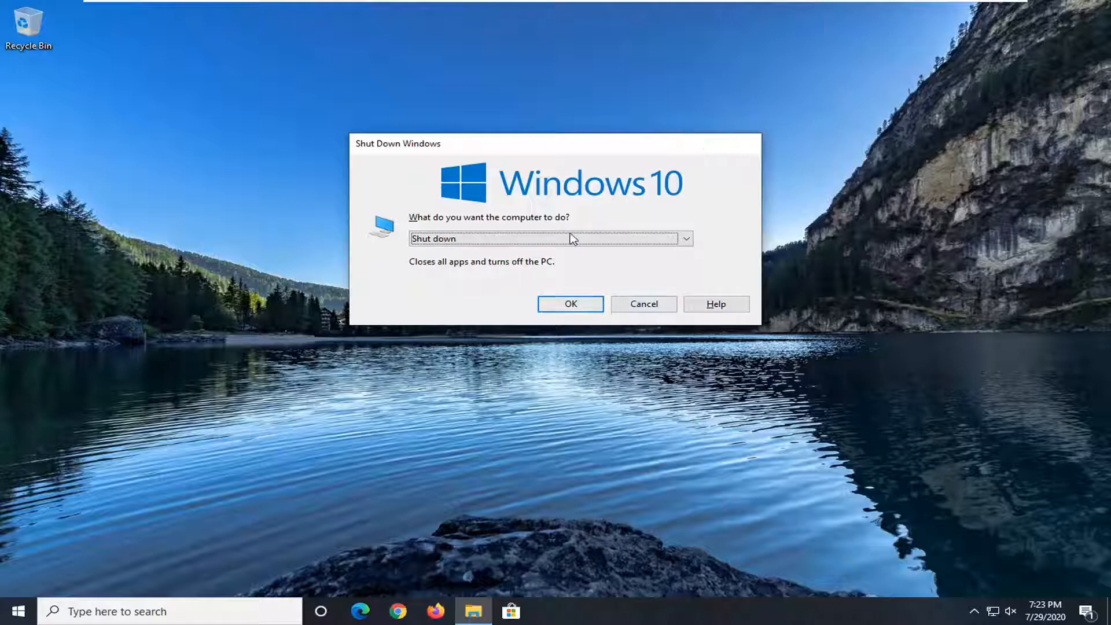